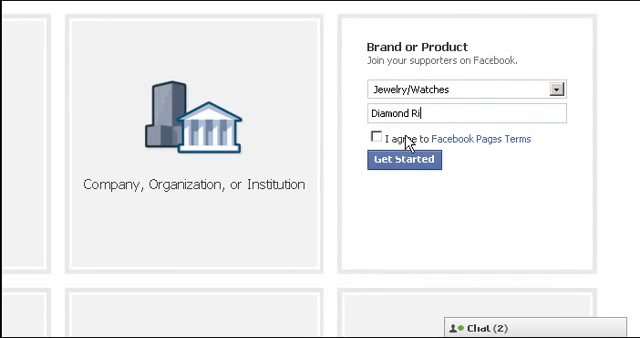
# - Finish the page name 'Diamond Ring' and create the Jewelry/Watches brand page
pyautogui.write('ng')
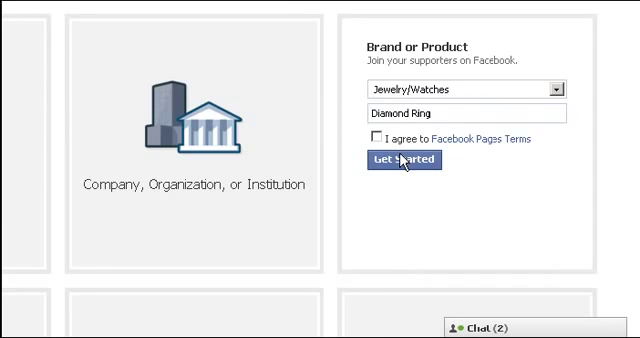
pyautogui.click(404, 160)
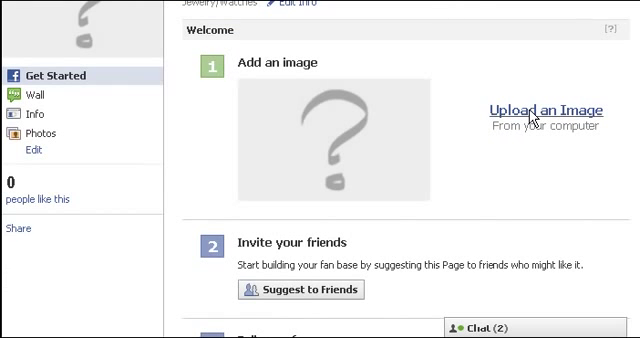
# - Upload diamondring.jpg from the computer as the page's profile picture
pyautogui.click(538, 112)
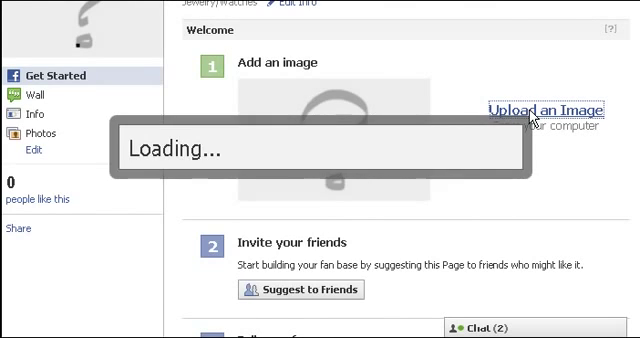
pyautogui.click(540, 110)
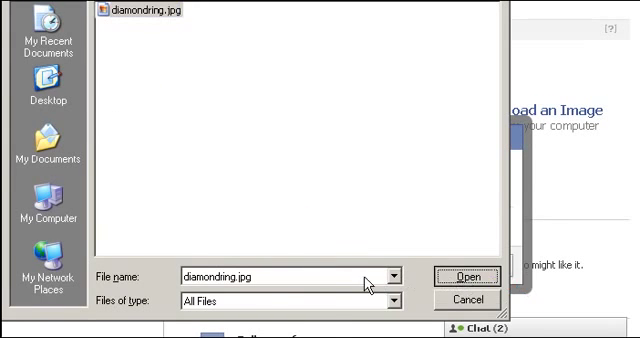
pyautogui.moveTo(436, 248)
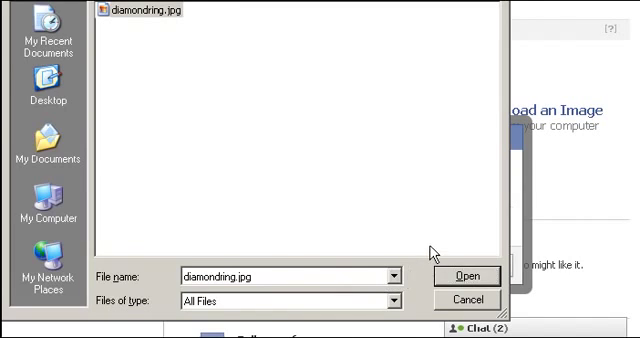
pyautogui.click(466, 276)
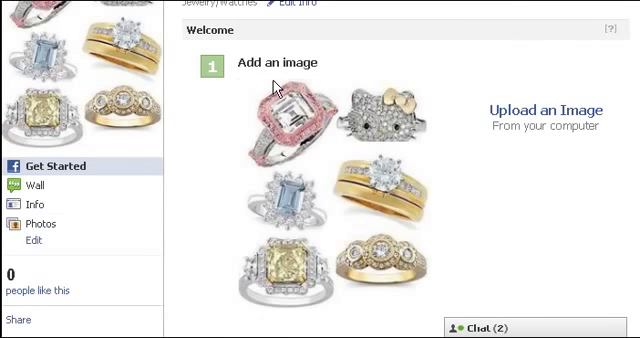
# - Find the Static HTML: iframe tabs app by searching 'iframe' and add it to Diamond Ring
pyautogui.scroll(3)
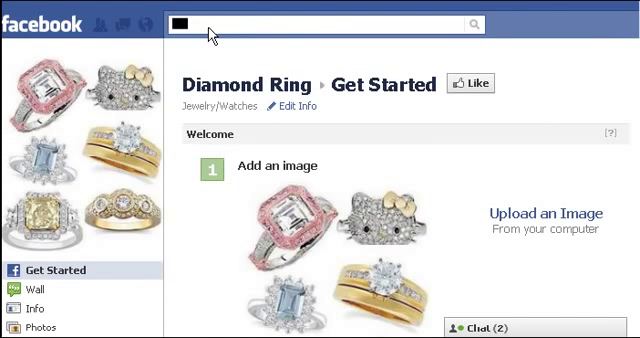
pyautogui.write('iframe')
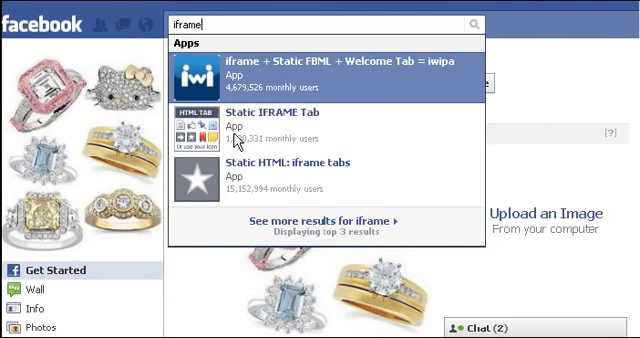
pyautogui.moveTo(284, 178)
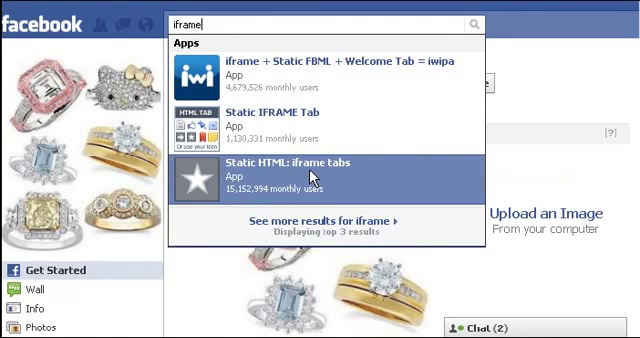
pyautogui.click(300, 168)
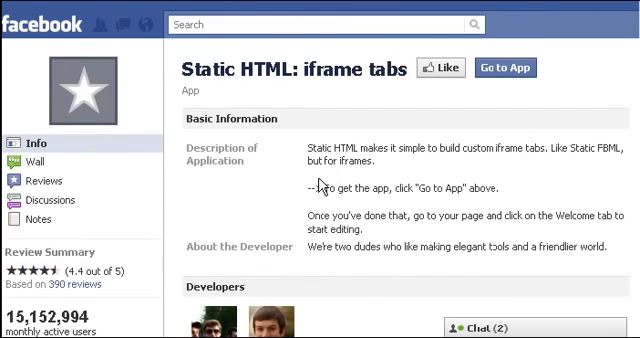
pyautogui.click(504, 68)
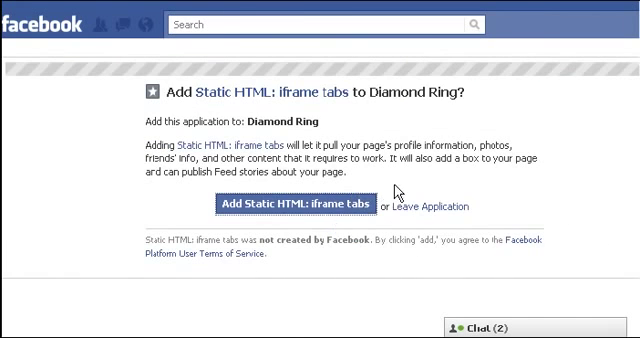
pyautogui.click(304, 204)
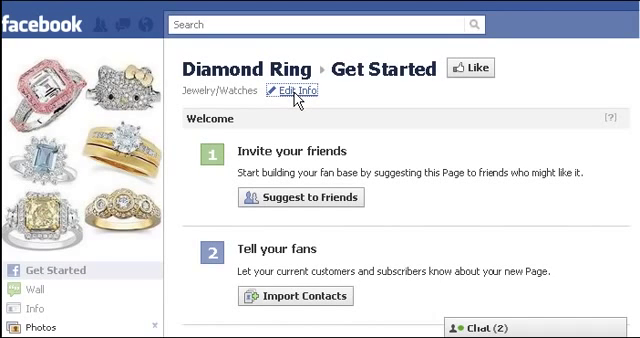
# - Edit the page info and enter the description 'Selling high quality Diamond rings'
pyautogui.click(296, 92)
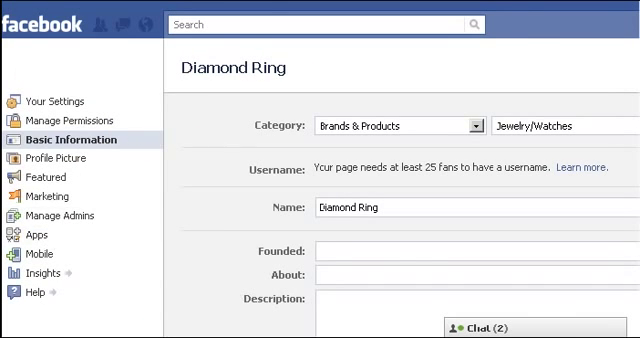
pyautogui.scroll(-3)
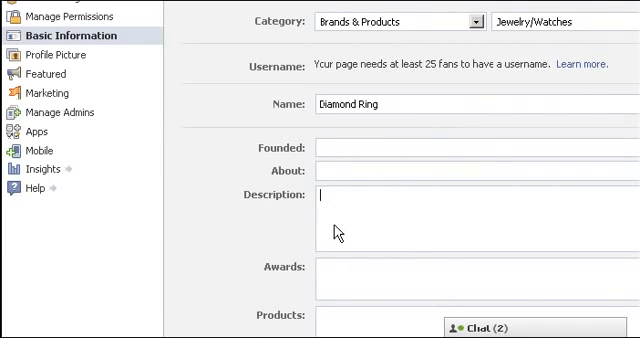
pyautogui.moveTo(376, 238)
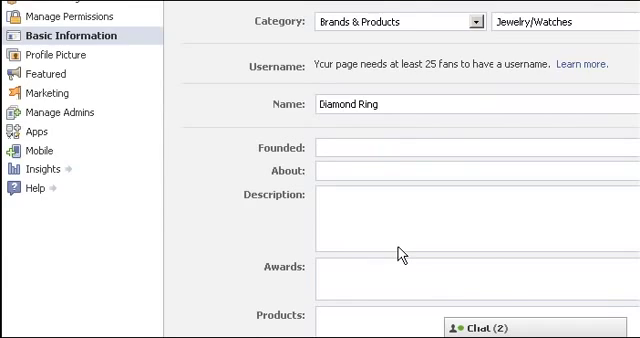
pyautogui.scroll(-3)
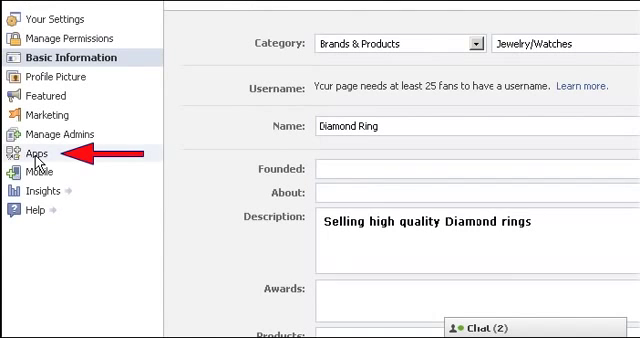
# - Locate the Static HTML: iframe tabs app in the page's apps list and go to its settings
pyautogui.click(20, 152)
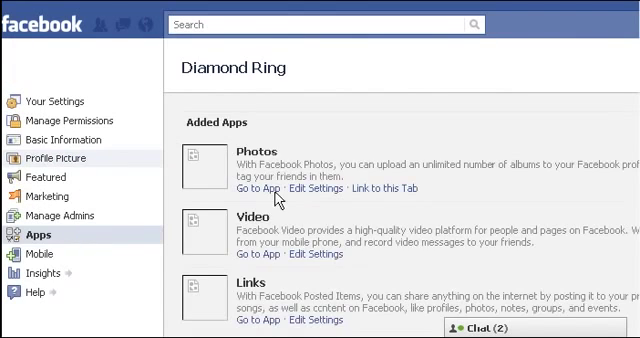
pyautogui.scroll(-3)
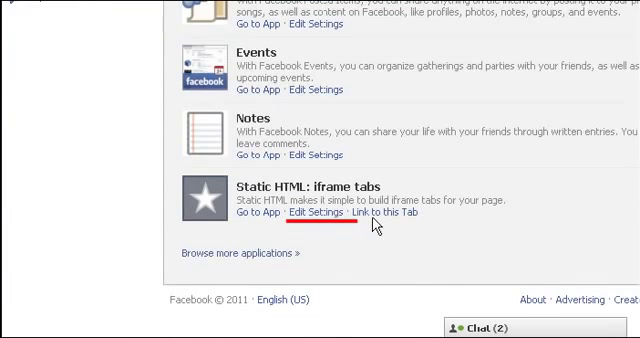
pyautogui.moveTo(312, 222)
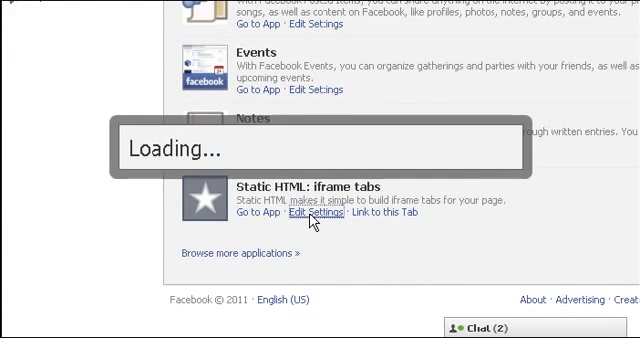
pyautogui.click(308, 216)
pyautogui.write('Diamond')
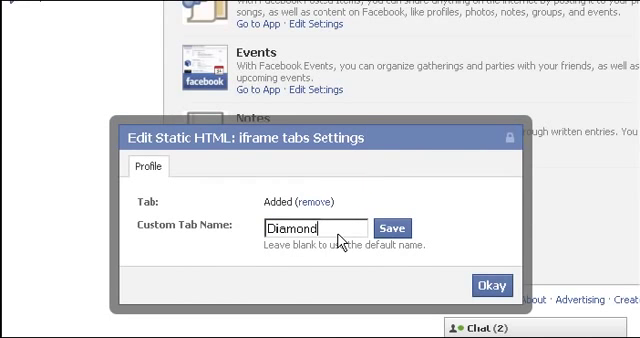
# - Save 'Diamond Ring' as the custom tab name and close the settings dialog
pyautogui.write('Ring')
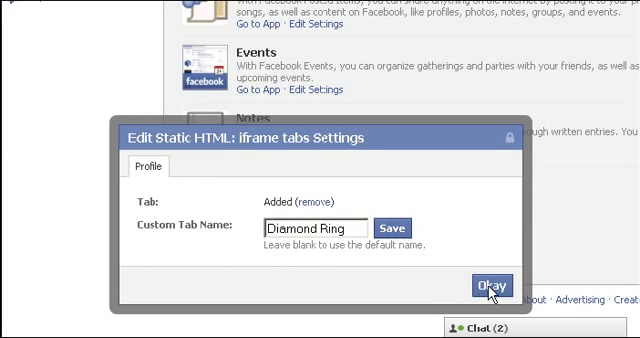
pyautogui.click(496, 282)
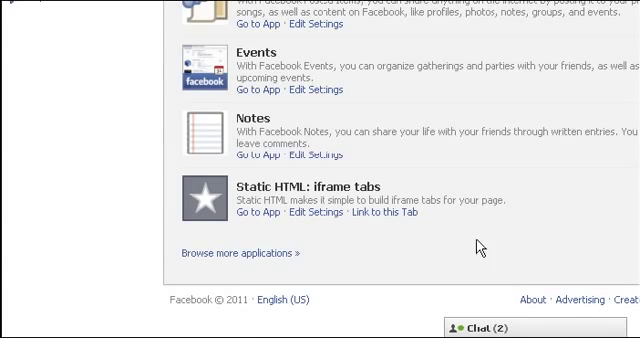
pyautogui.scroll(3)
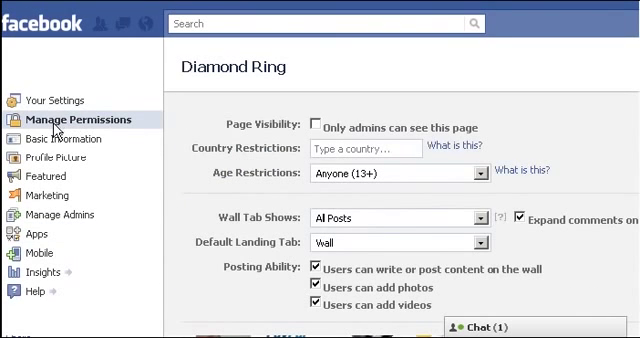
pyautogui.moveTo(104, 164)
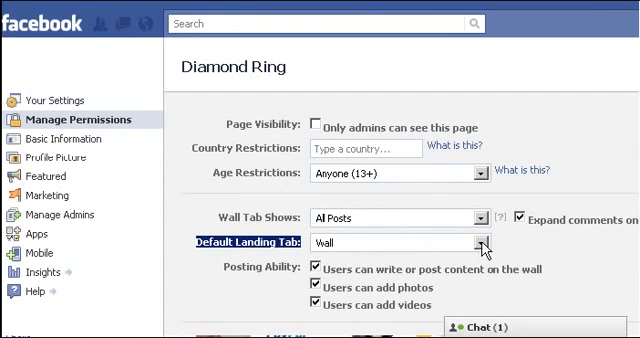
# - Set the default landing tab to Diamond Ring and save the permission changes
pyautogui.click(464, 240)
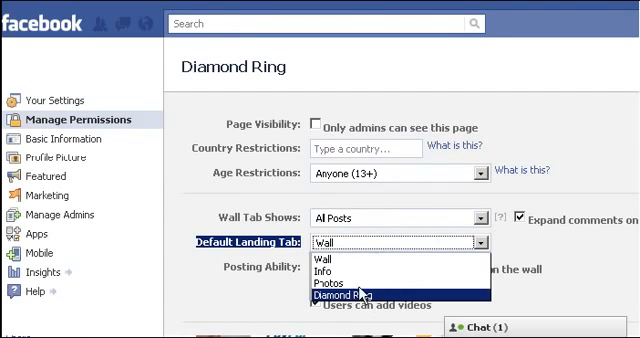
pyautogui.click(360, 296)
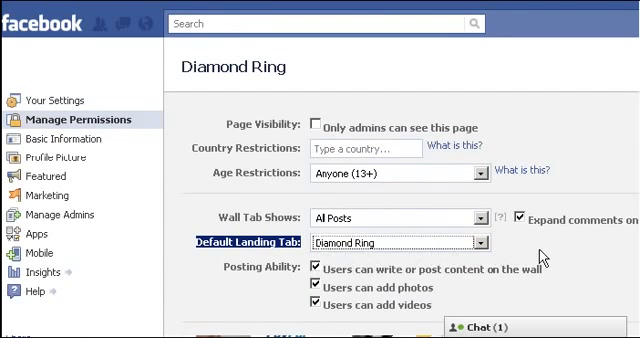
pyautogui.scroll(-3)
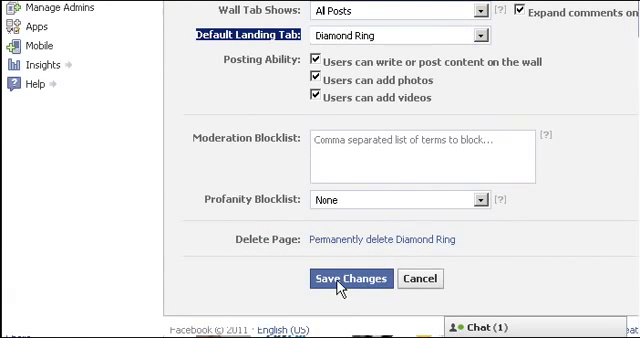
pyautogui.click(350, 278)
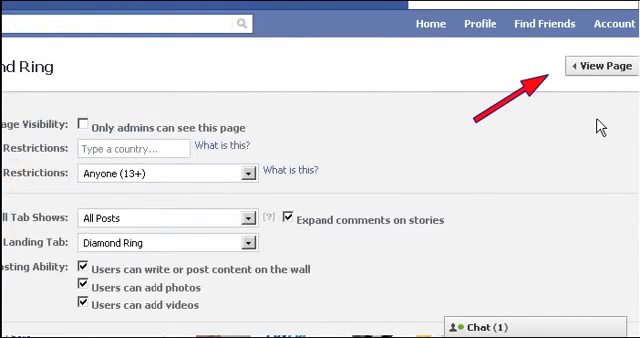
# - View the page and paste the generated store HTML into the Diamond Ring tab's content box
pyautogui.click(600, 64)
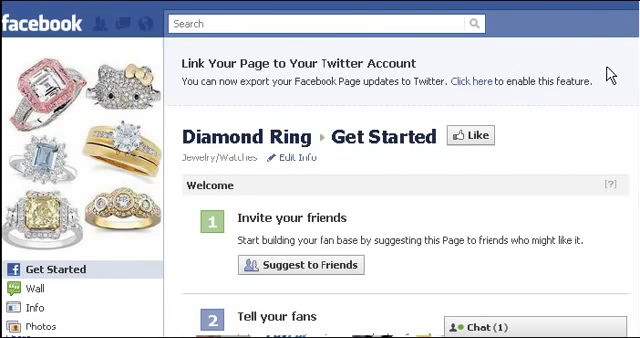
pyautogui.scroll(-3)
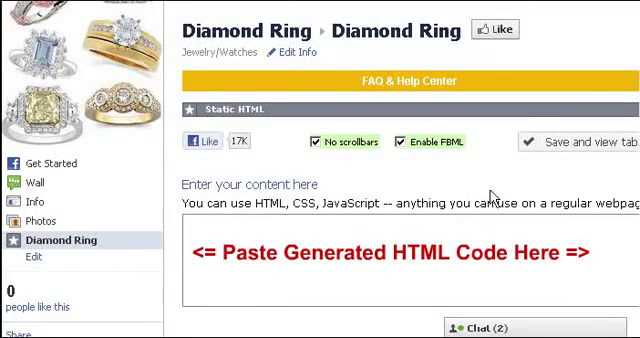
pyautogui.scroll(-3)
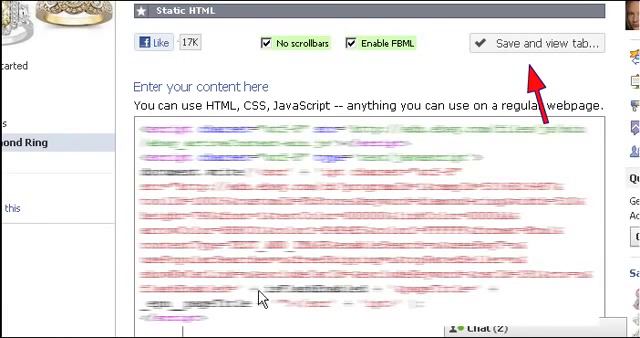
# - Save the tab's HTML and preview the Diamond Ring tab as a non-fan
pyautogui.click(536, 44)
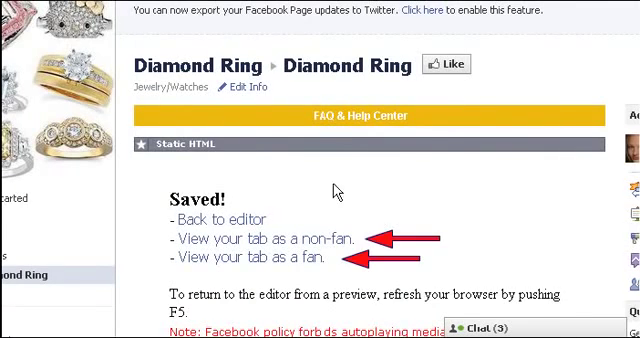
pyautogui.scroll(-3)
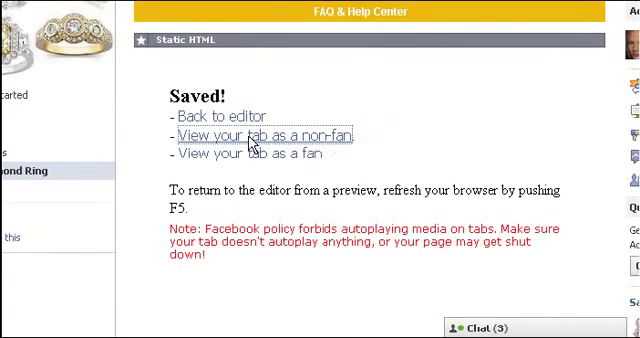
pyautogui.click(264, 134)
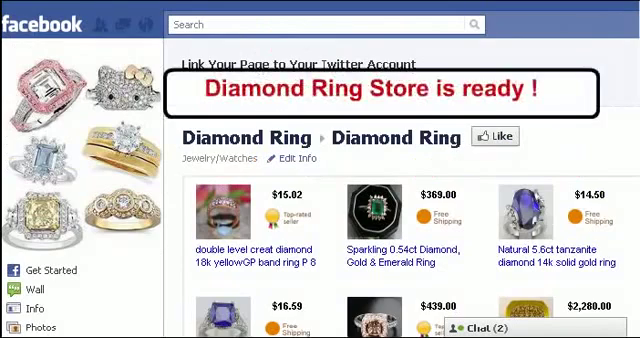
# - Scroll through the diamond ring store's product listings in the preview
pyautogui.scroll(-3)
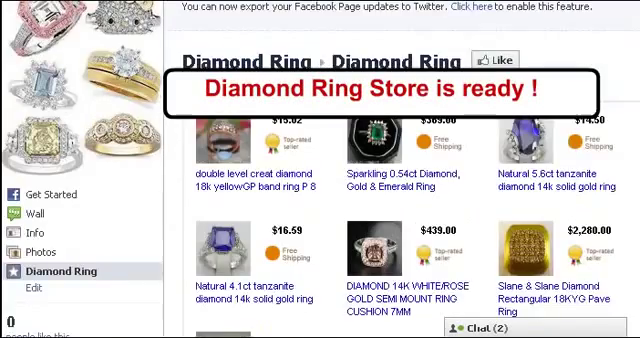
pyautogui.scroll(-3)
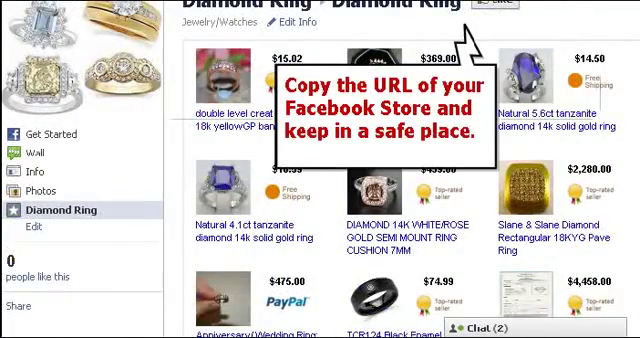
pyautogui.scroll(-3)
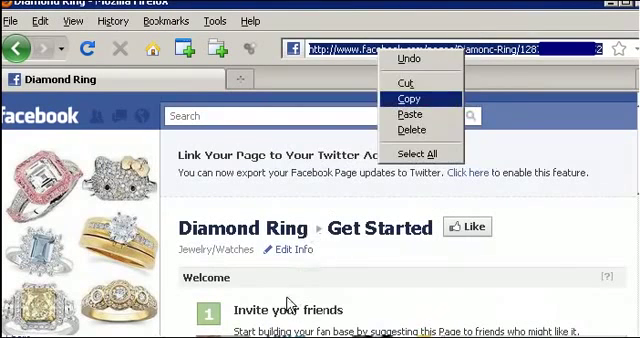
# - Copy the page's web address and view the store while logged out as a visitor
pyautogui.click(408, 98)
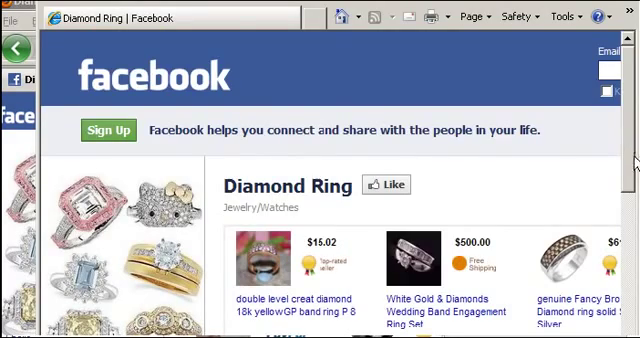
pyautogui.scroll(-3)
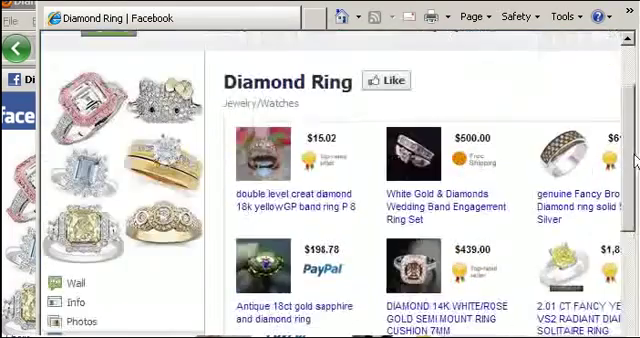